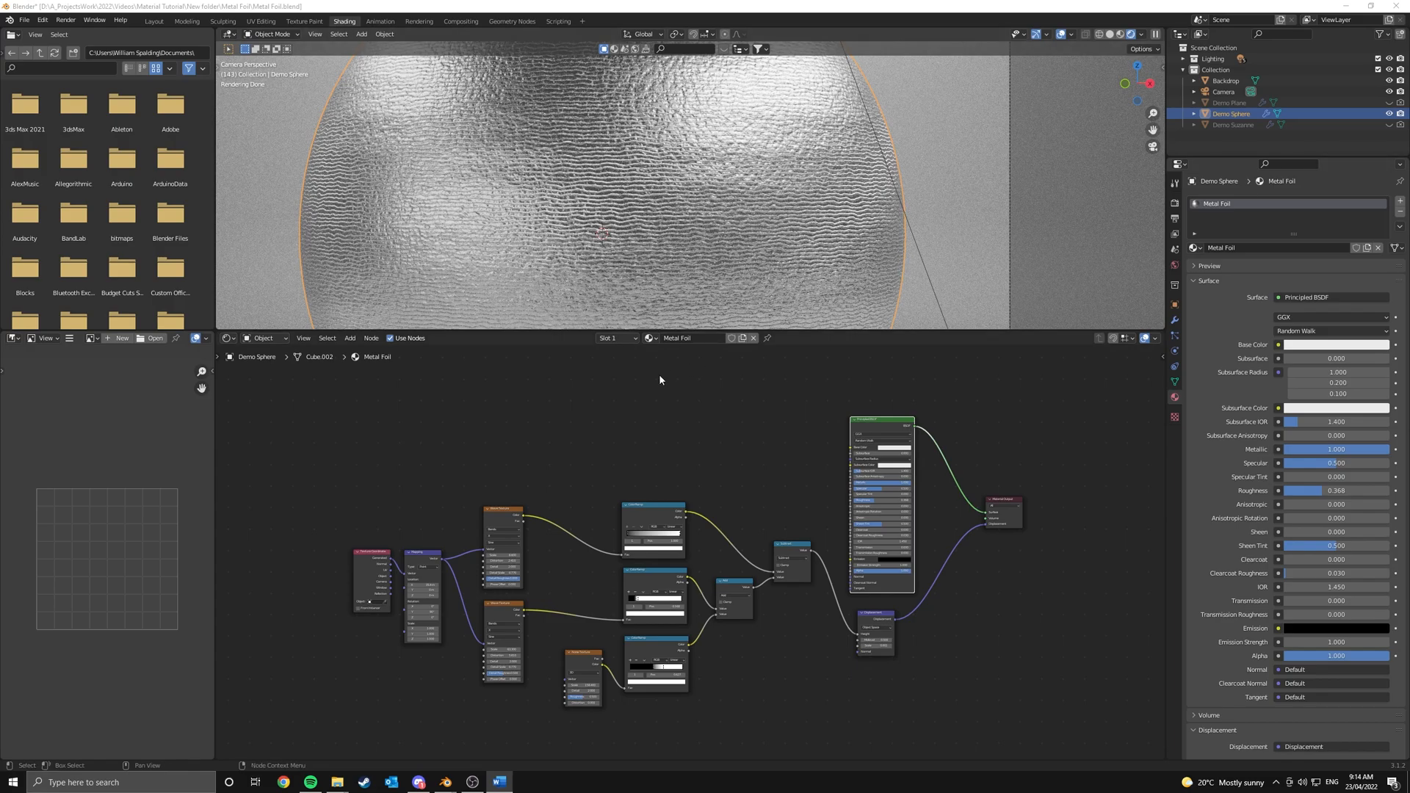
pyautogui.moveTo(622, 396)
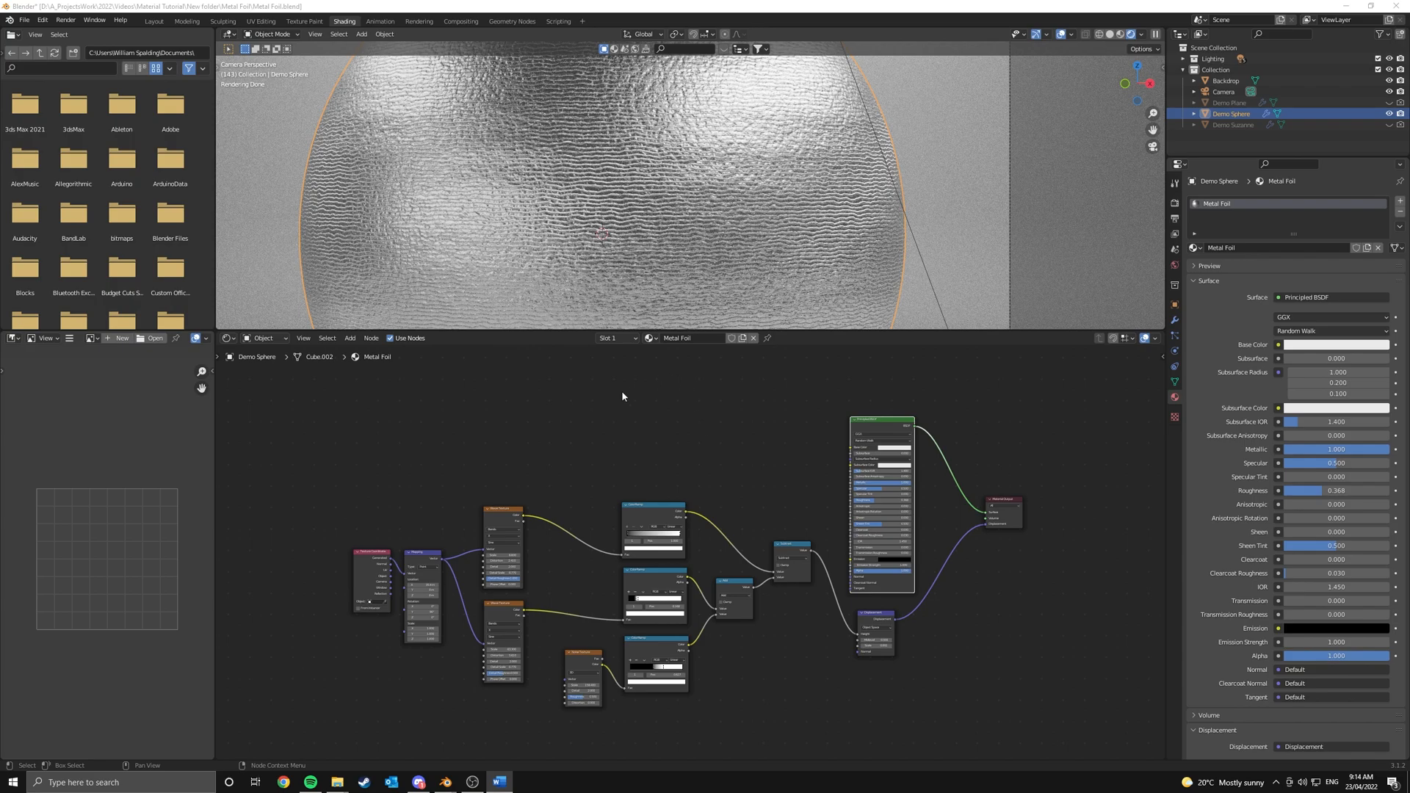
pyautogui.moveTo(630, 423)
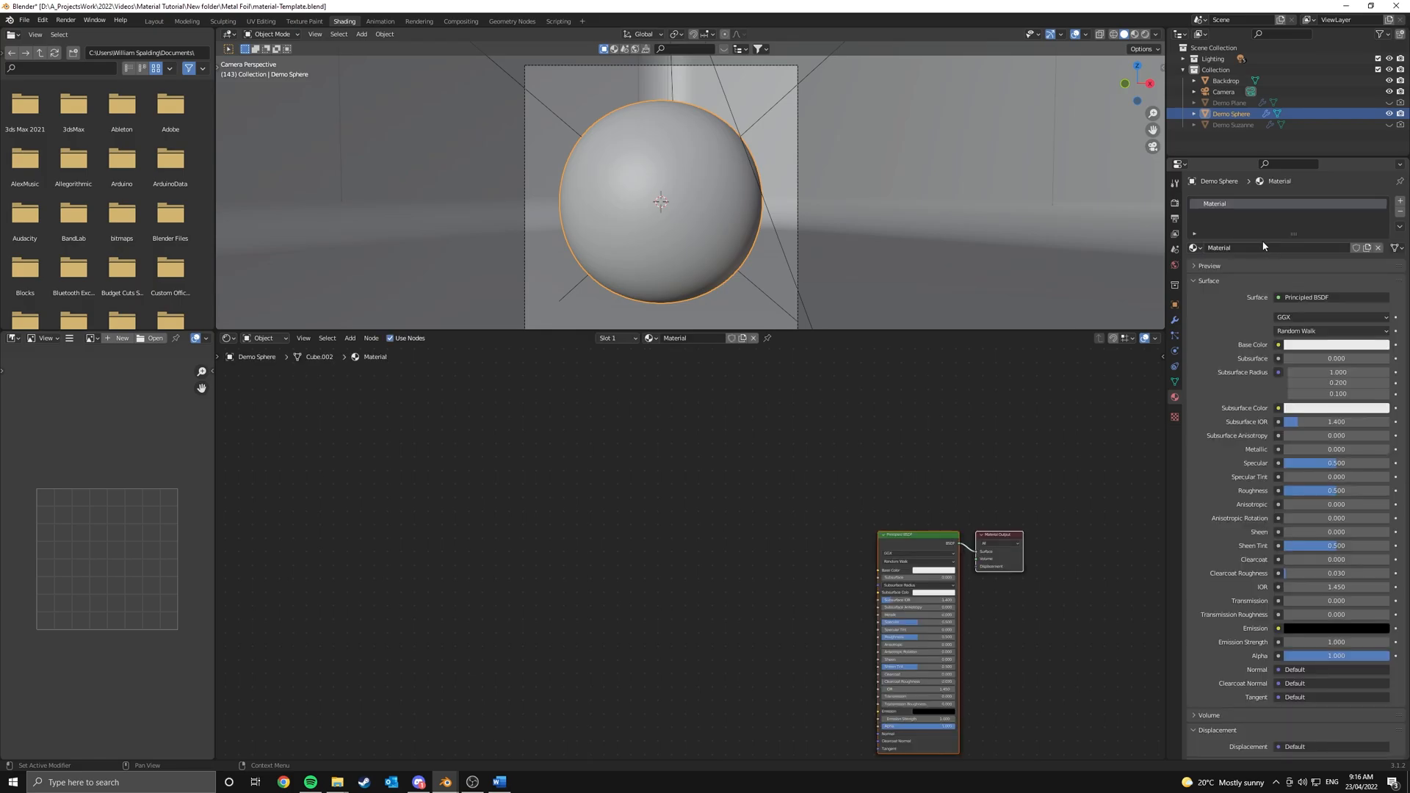
# - Rename the material to 'Metal Foil' and add a Displacement node feeding the output's Displacement
pyautogui.doubleClick(1259, 248)
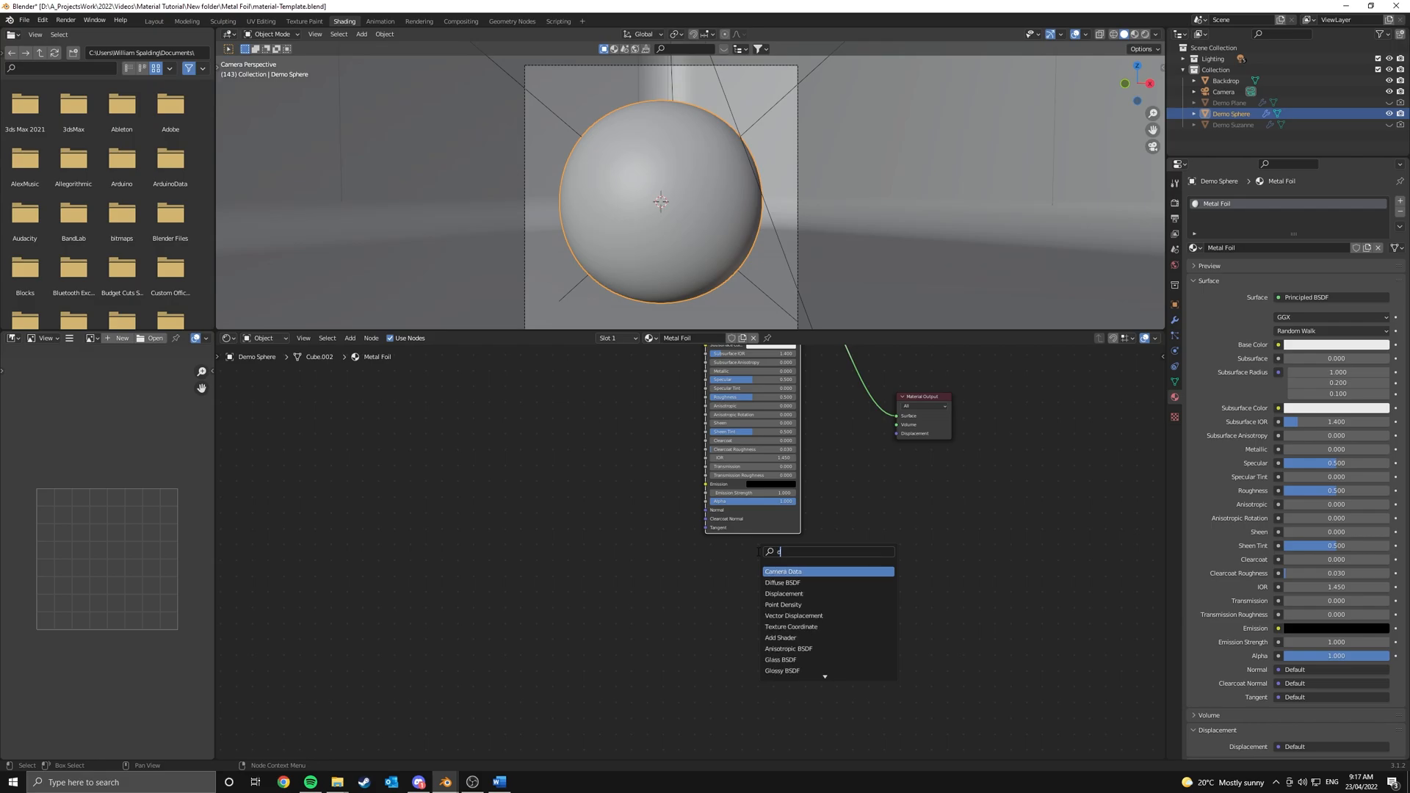
pyautogui.write('i')
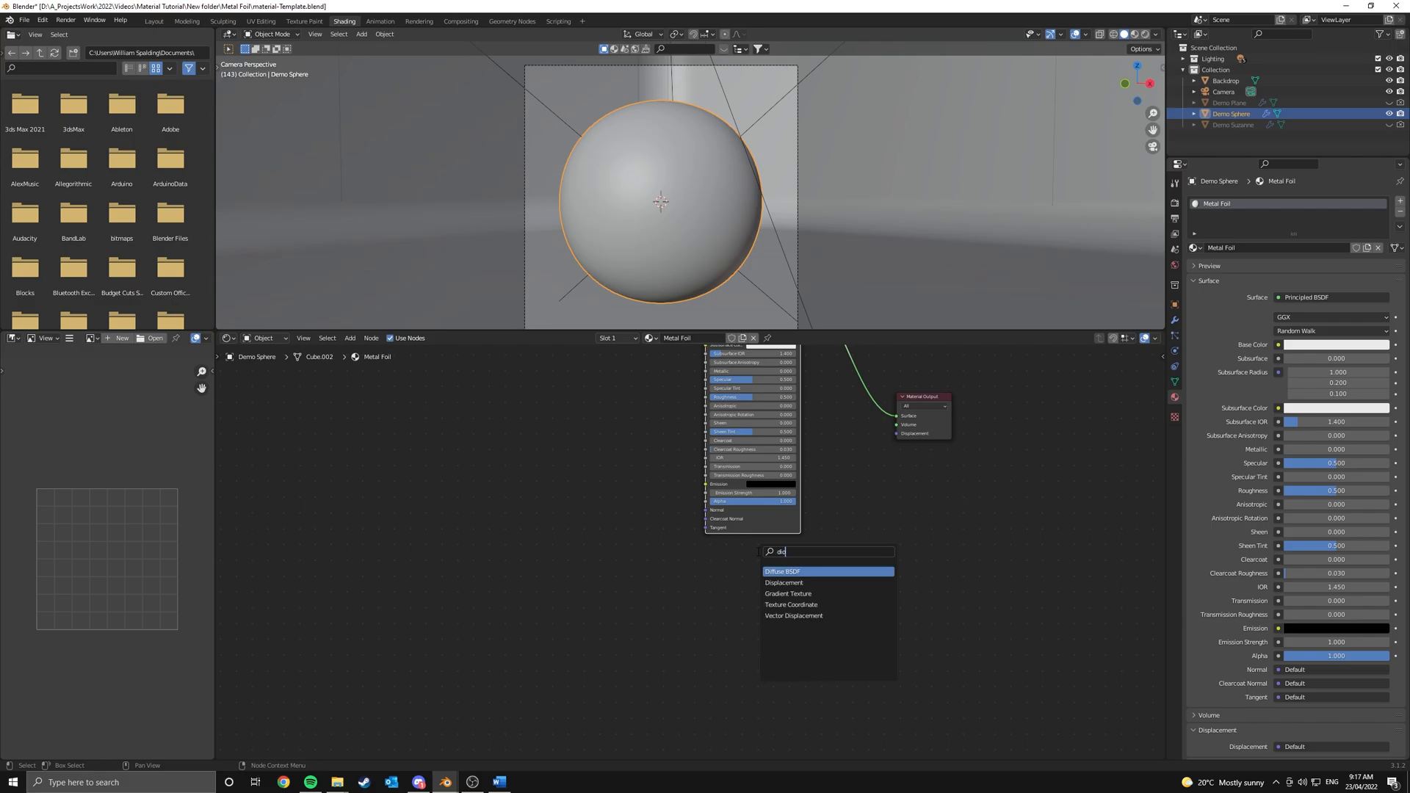
pyautogui.click(785, 582)
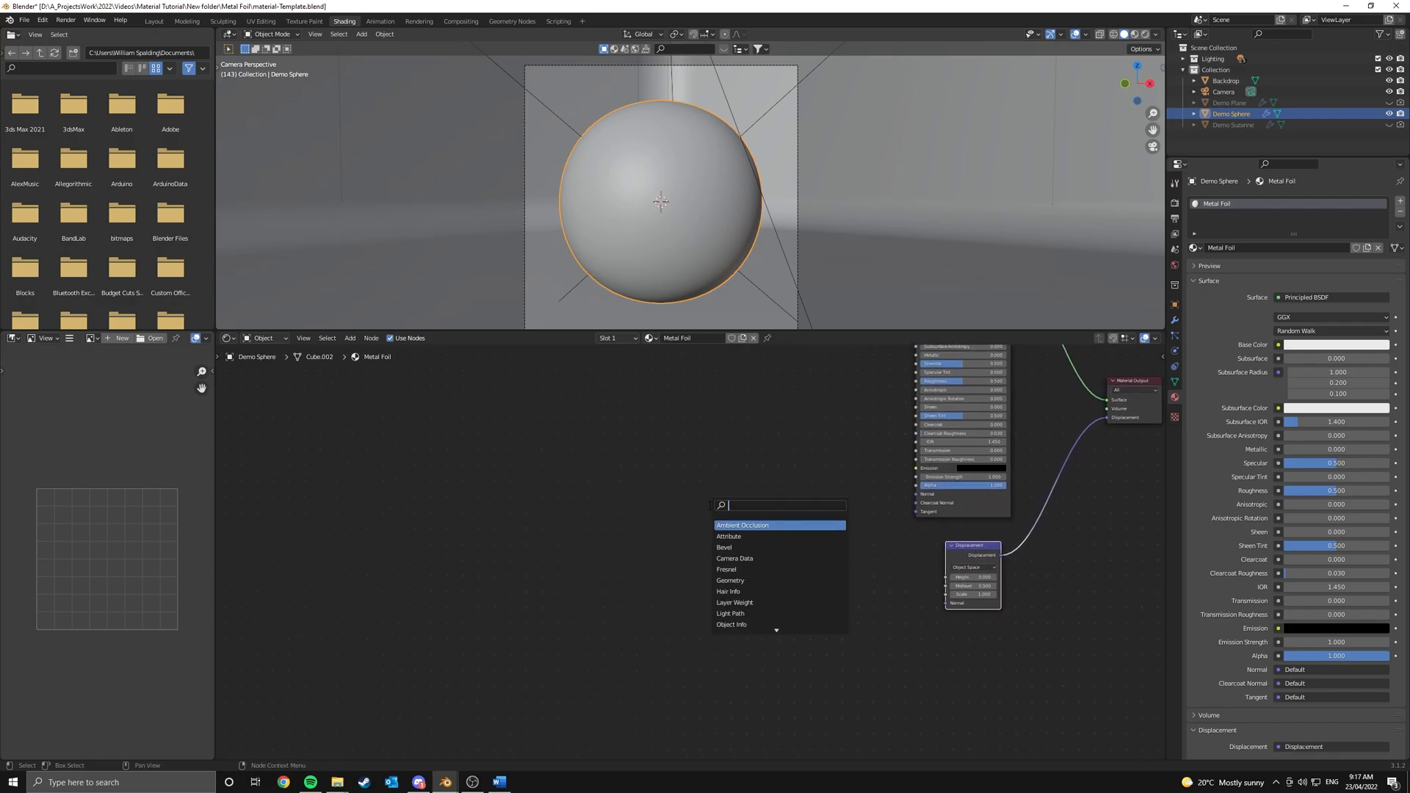
# - Add a Math node and place it left of the Displacement node
pyautogui.click(742, 525)
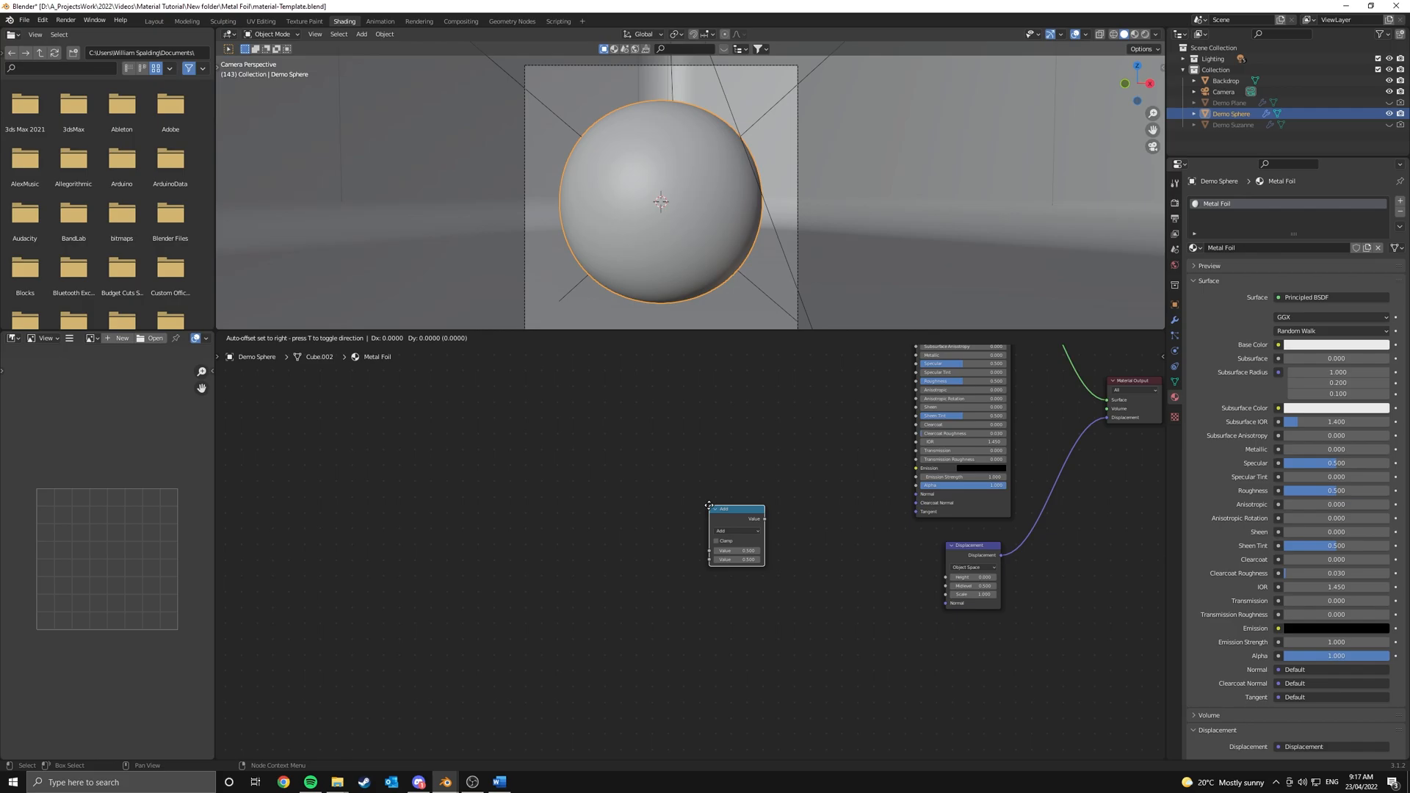
pyautogui.click(836, 472)
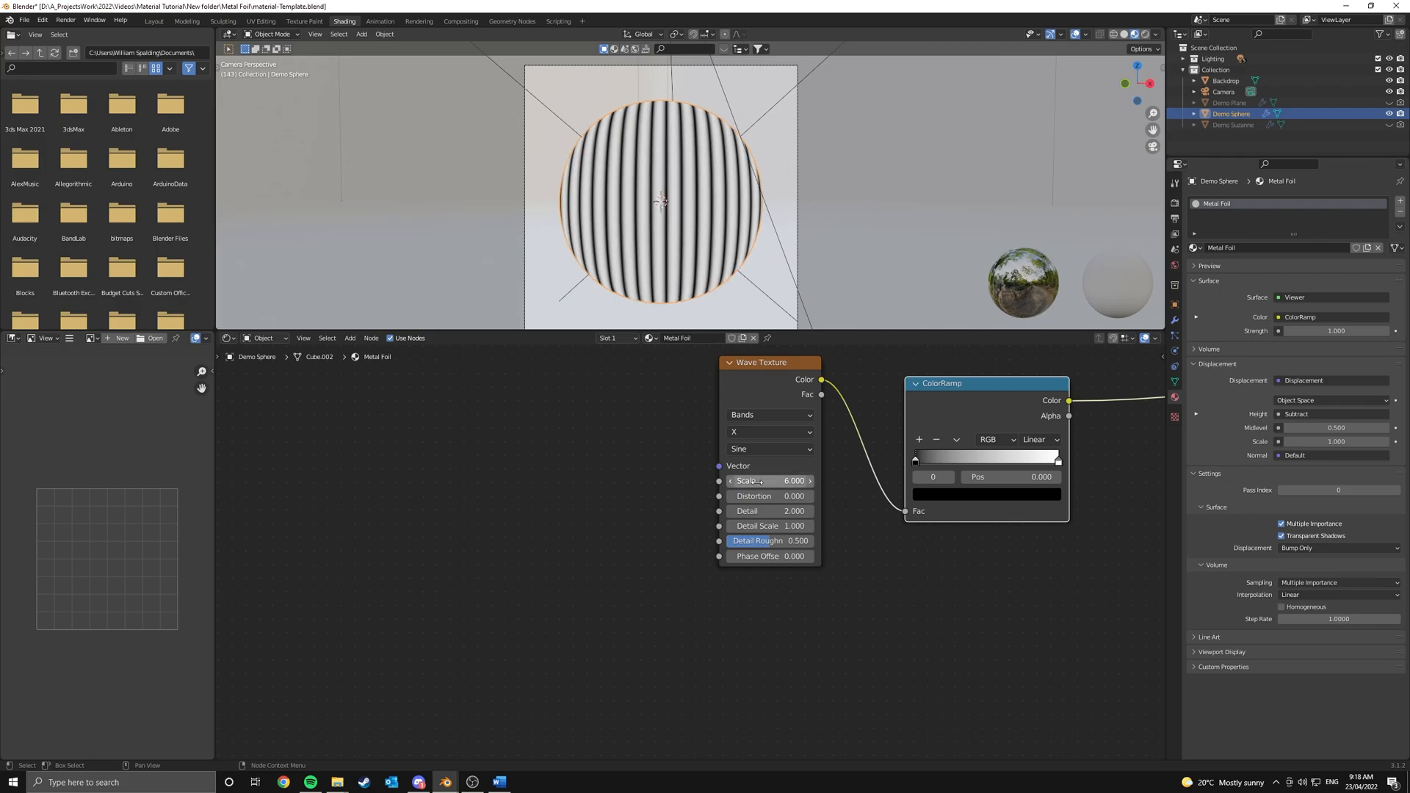
# - Tune the Wave Texture to scale 6.5, distortion 2.6 and detail roughness 1
pyautogui.doubleClick(770, 481)
pyautogui.write('6.500')
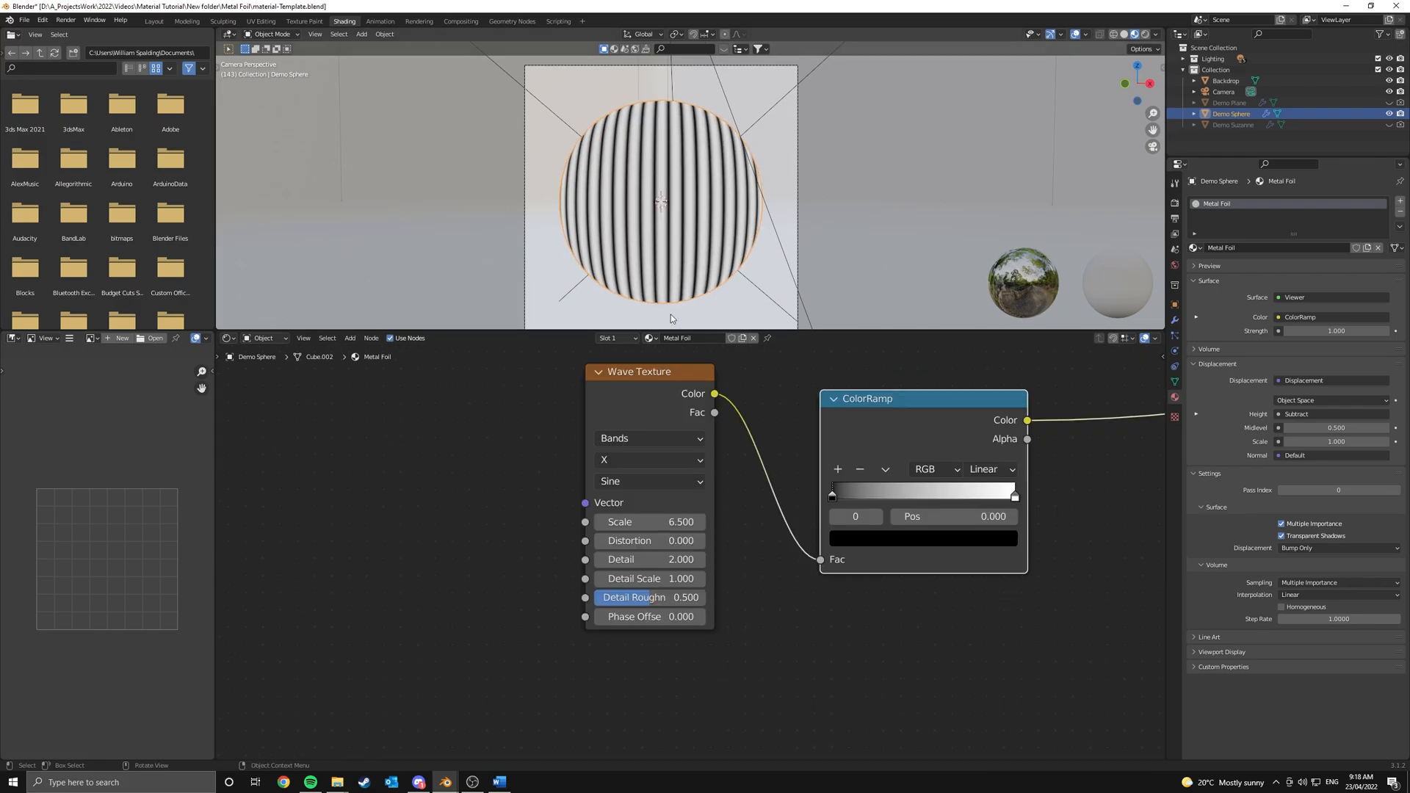
pyautogui.scroll(3)
pyautogui.write('ma')
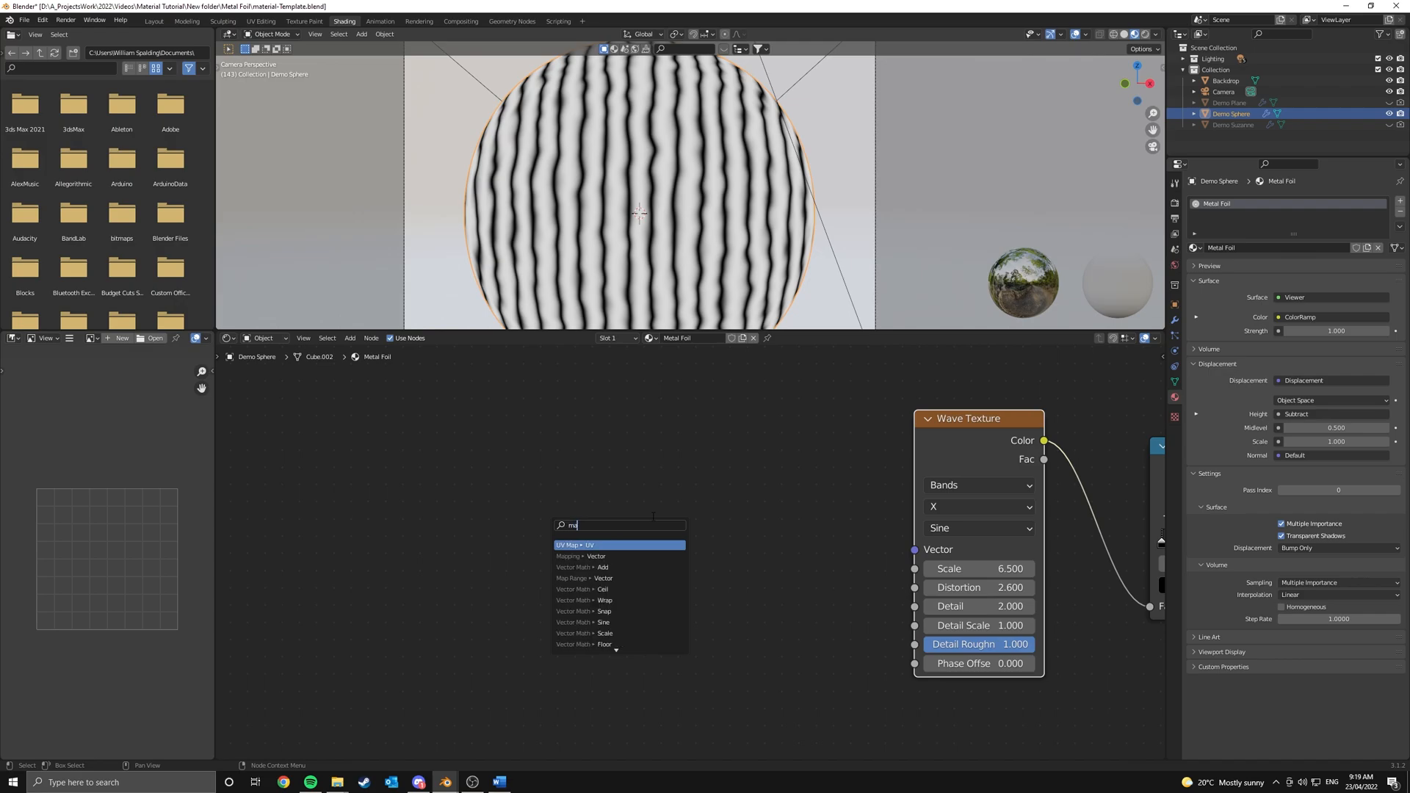
# - Add Texture Coordinate and Mapping nodes driving the Wave Texture's vector
pyautogui.click(596, 556)
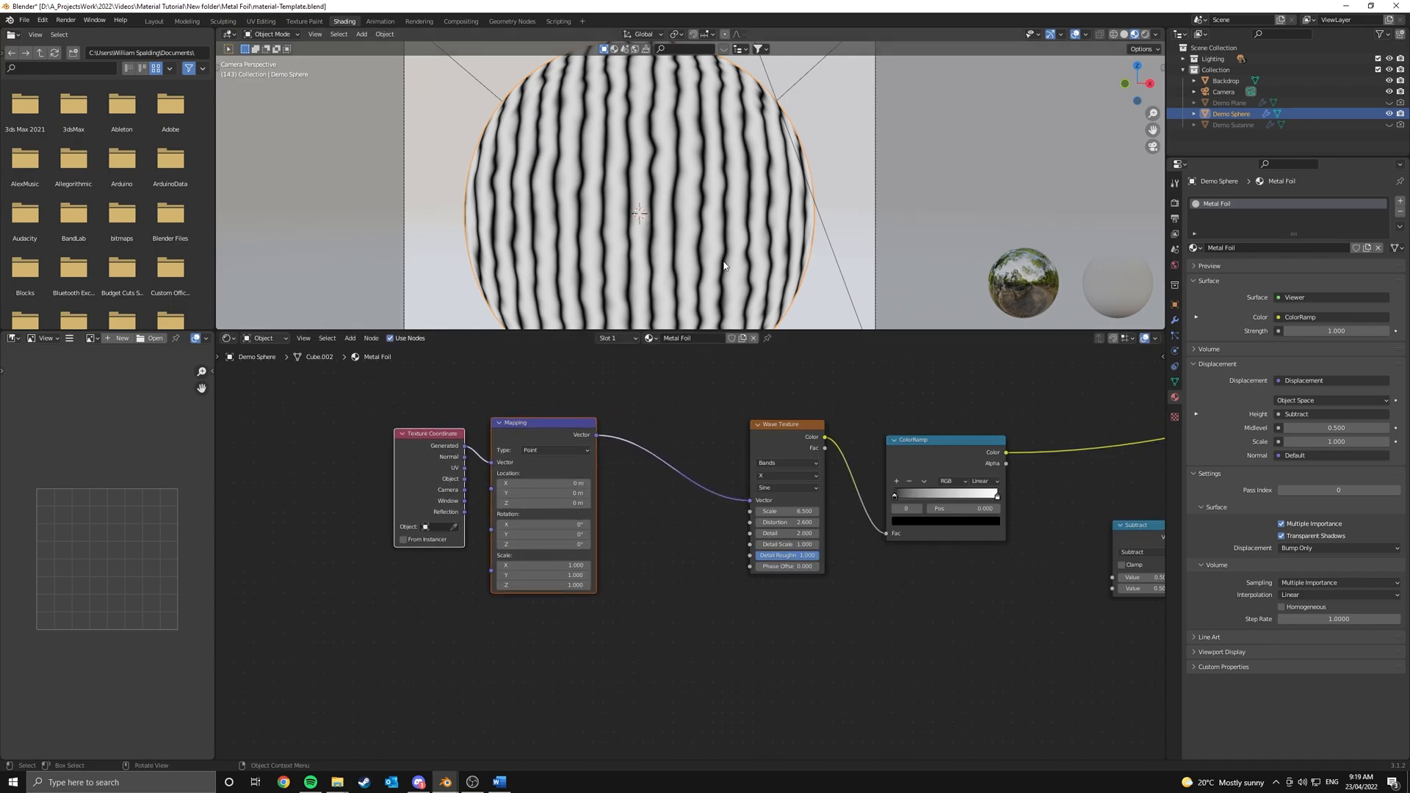
pyautogui.scroll(3)
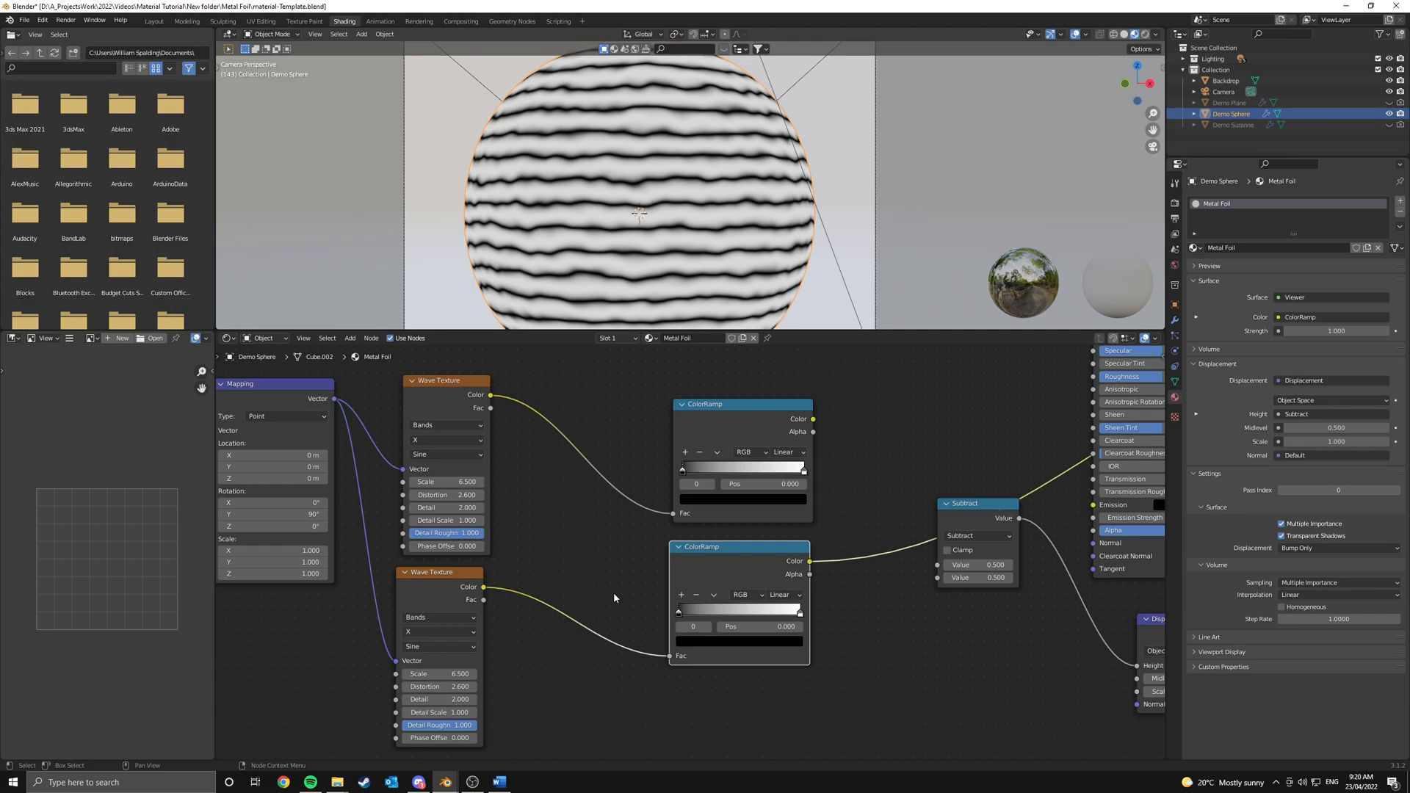
pyautogui.moveTo(512, 565)
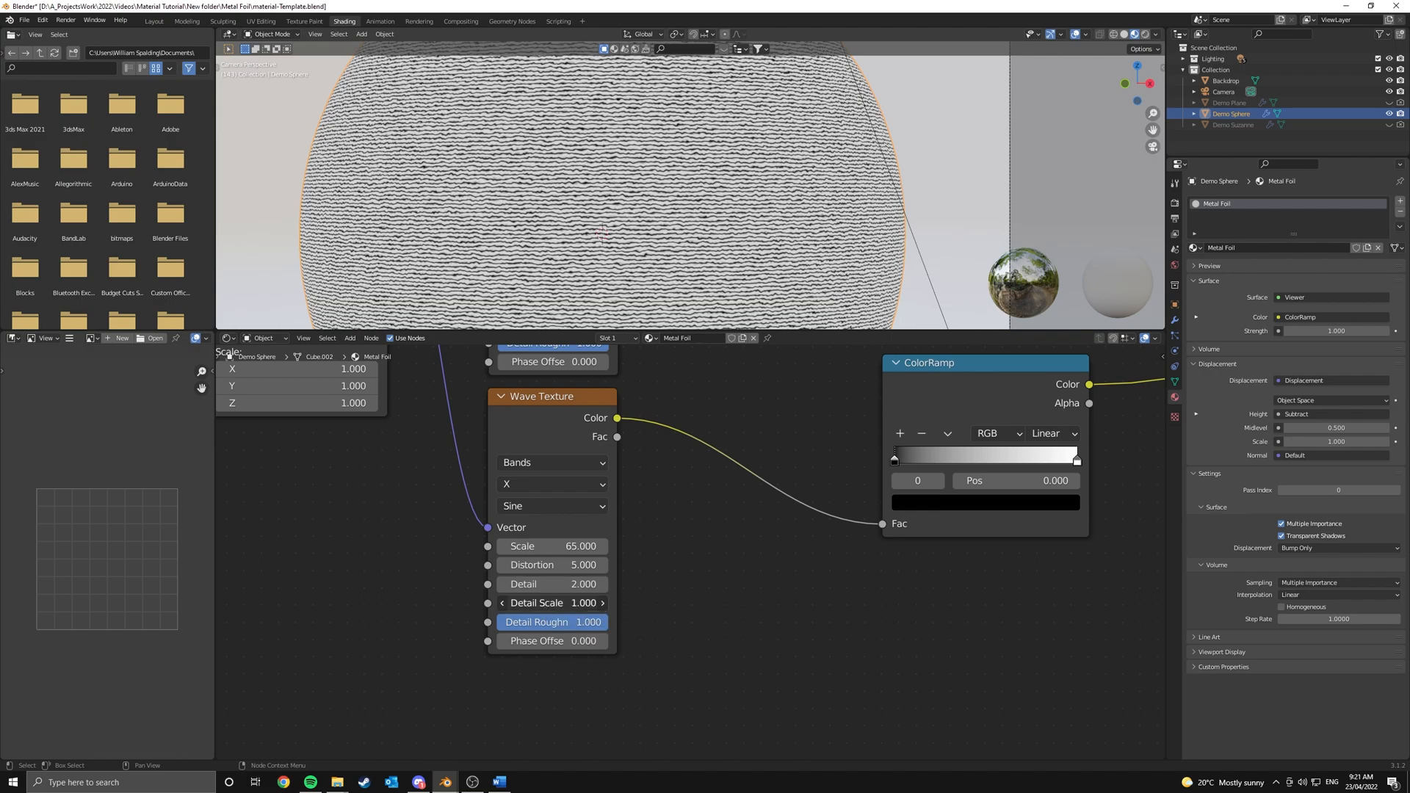
# - Set the Wave Texture to scale 65, distortion 5 and detail scale 0.7
pyautogui.doubleClick(553, 603)
pyautogui.write('0.700')
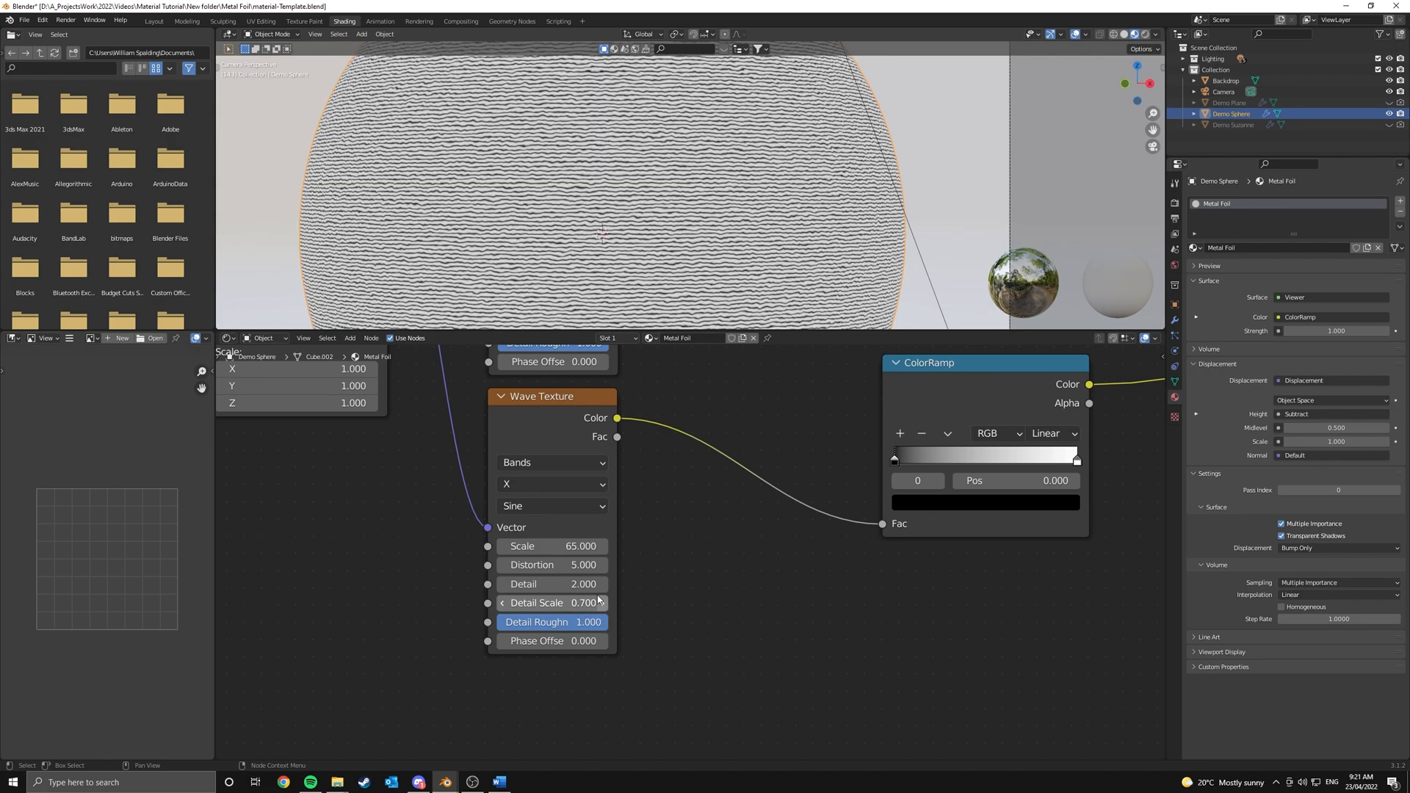
pyautogui.doubleClick(552, 621)
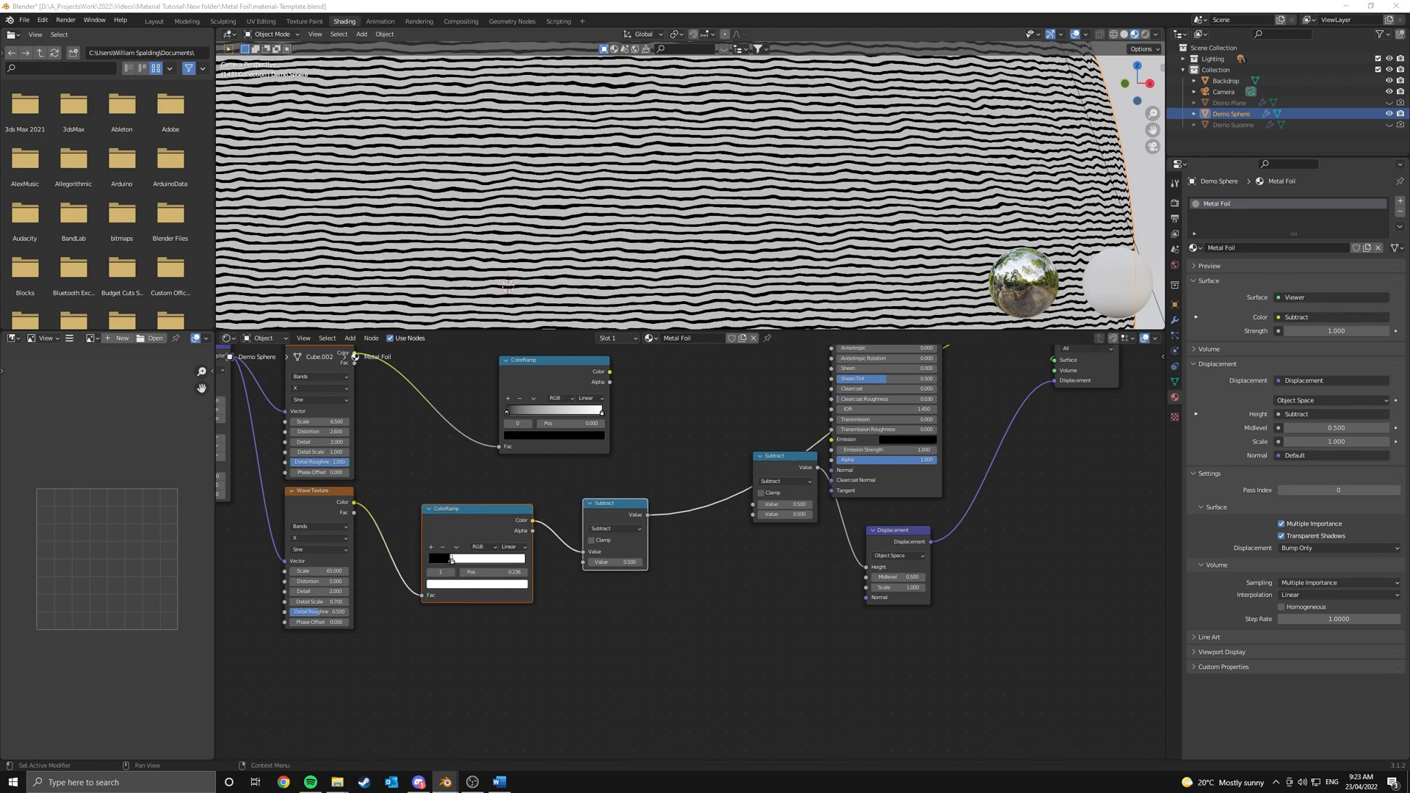
# - Switch the Subtract math node's operation to Add
pyautogui.click(586, 520)
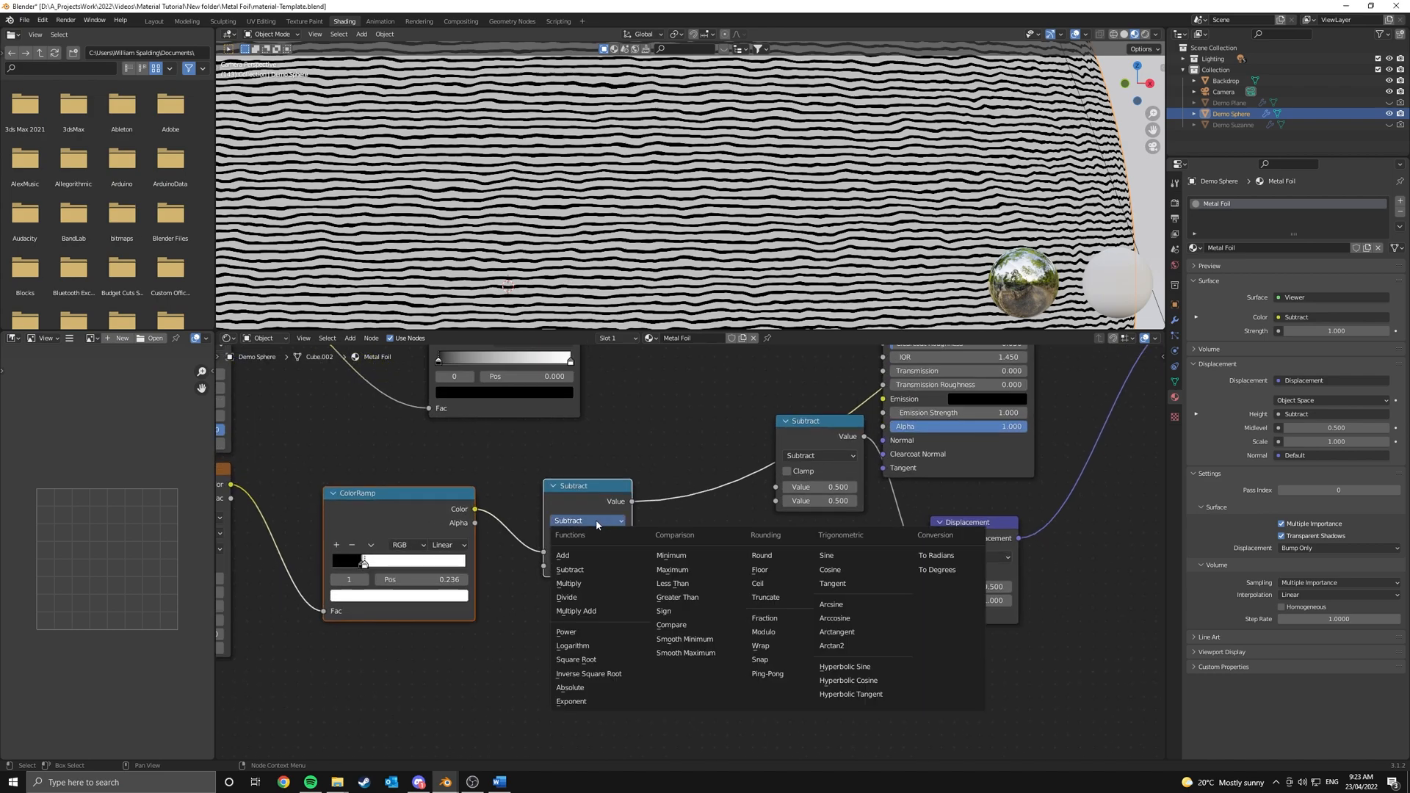
pyautogui.click(562, 555)
pyautogui.write('col')
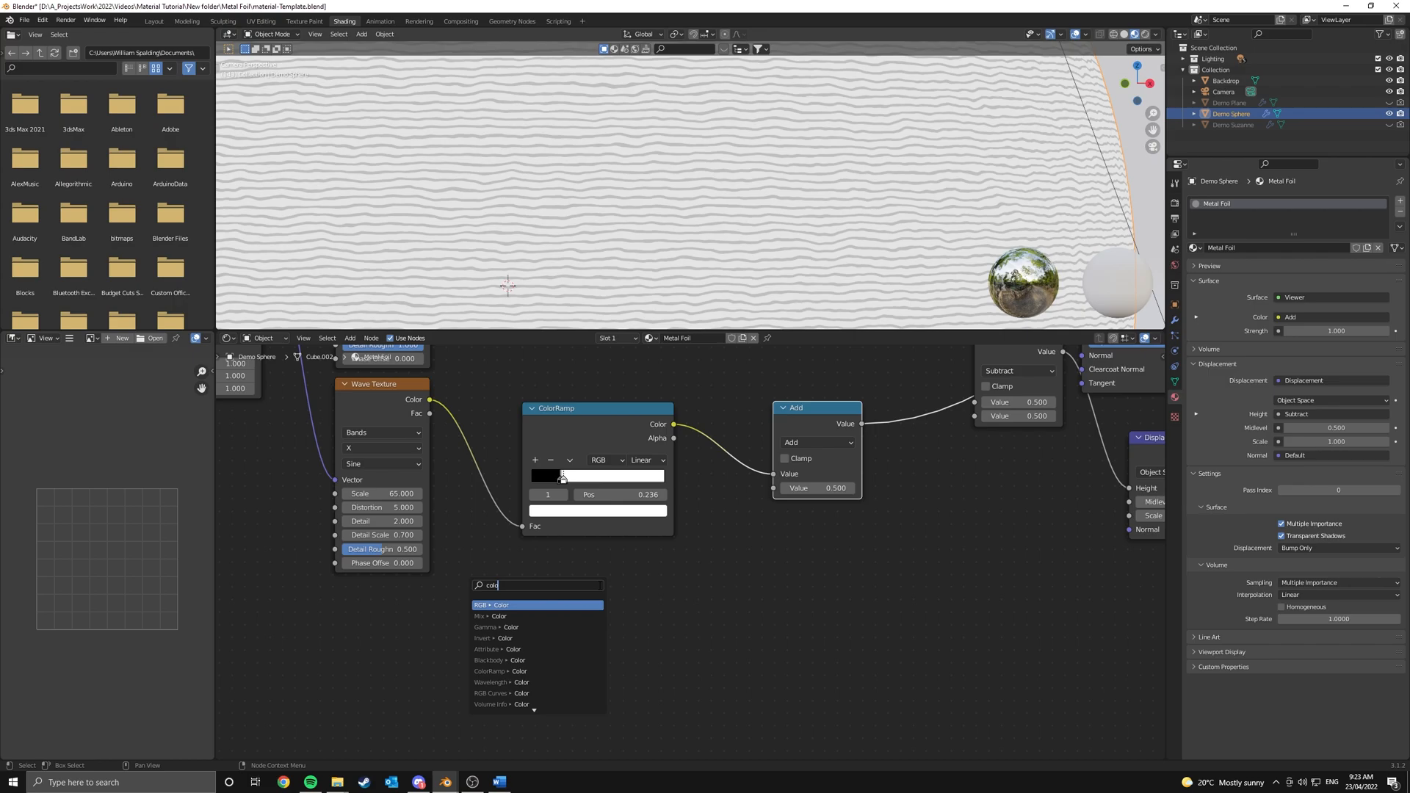
# - Add a scale-160 Noise Texture feeding a second ColorRamp into the Add node
pyautogui.click(492, 670)
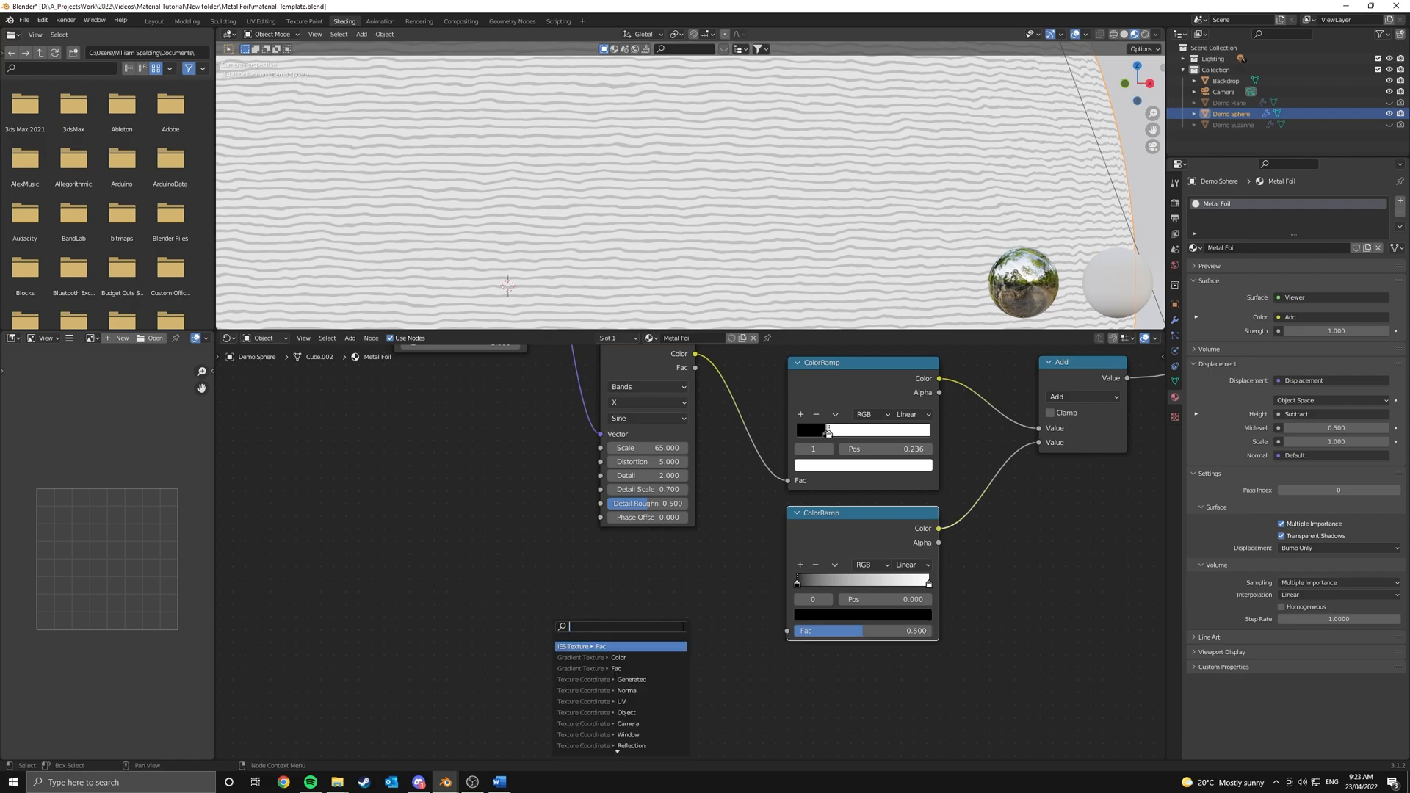
pyautogui.click(585, 646)
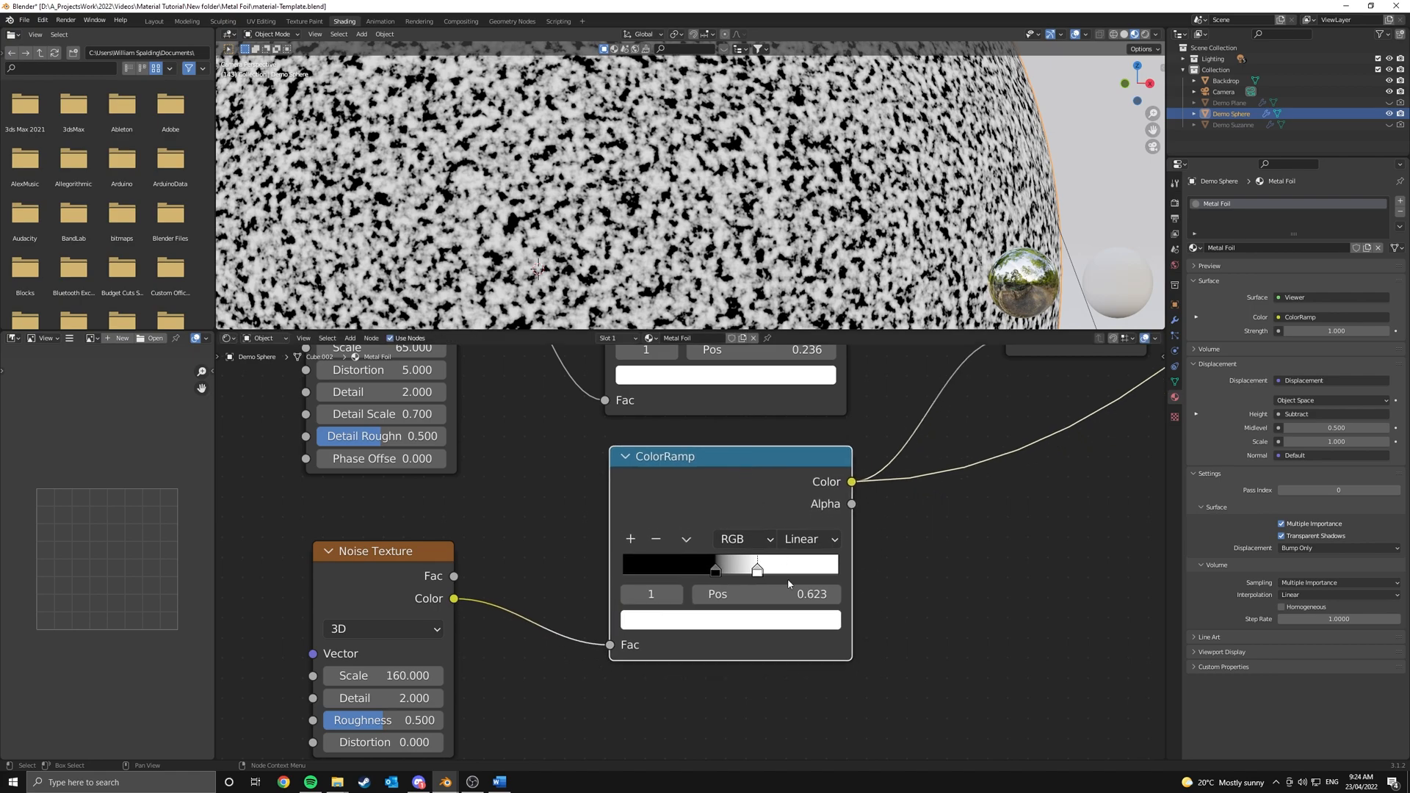
pyautogui.moveTo(504, 306)
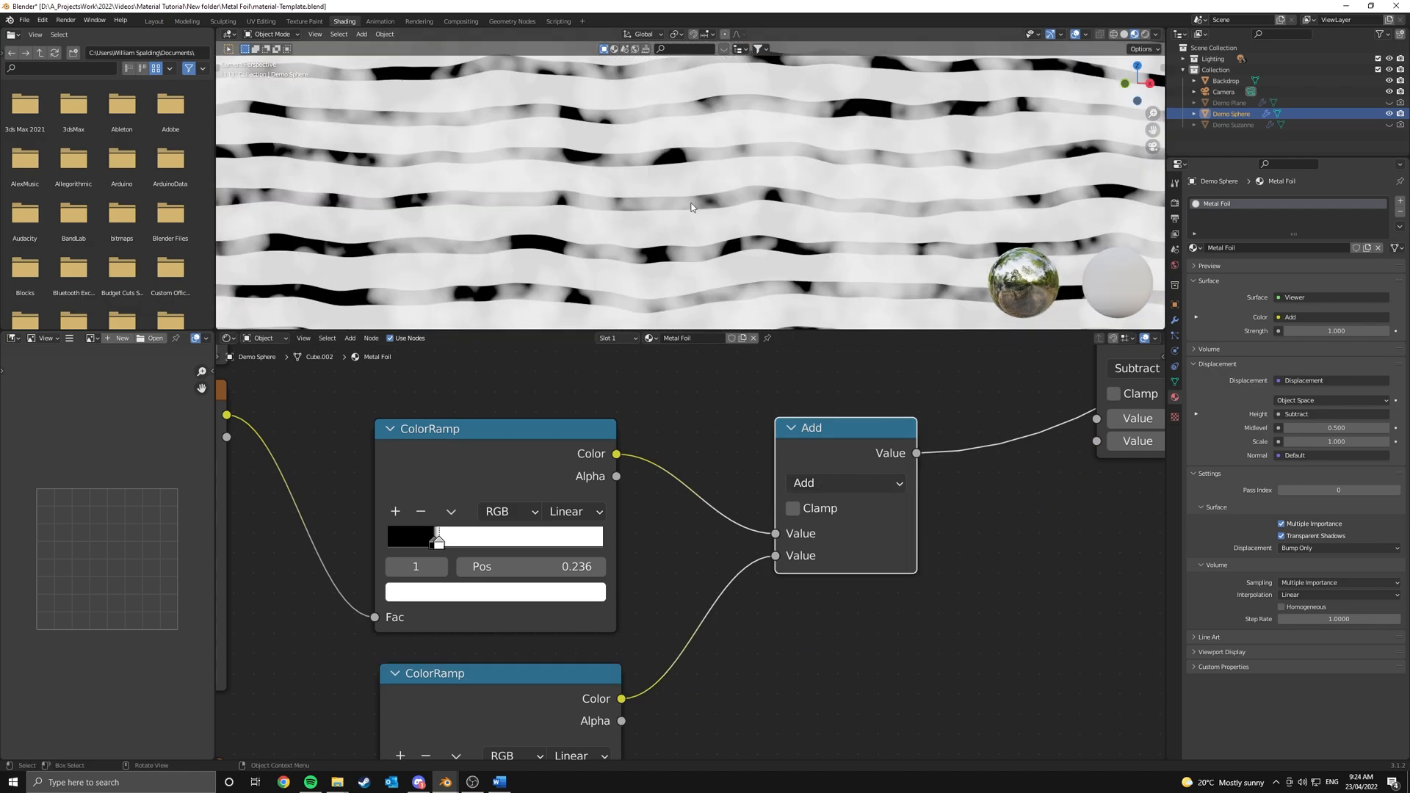
pyautogui.moveTo(653, 191)
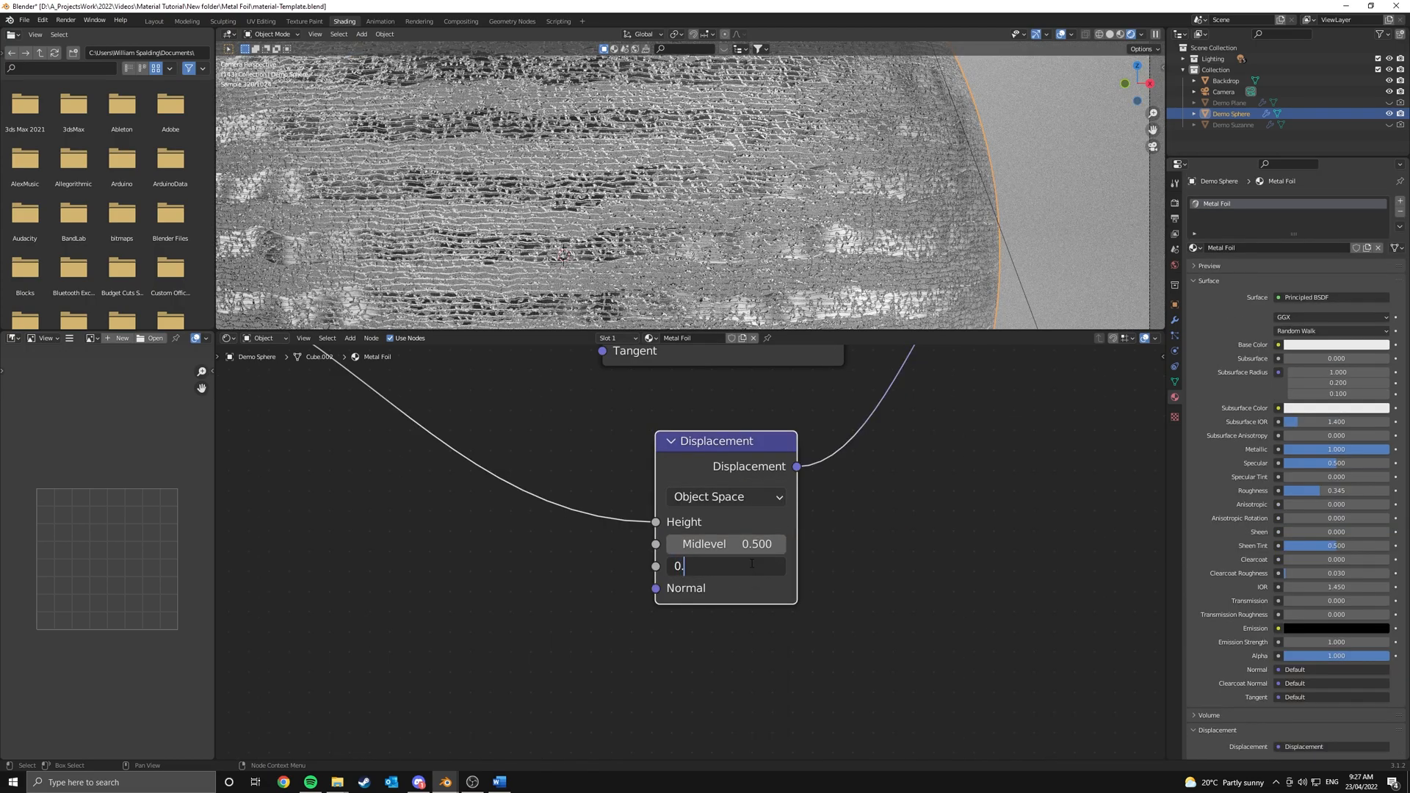
# - Set the Displacement node's Scale to 0.001
pyautogui.write('0.001')
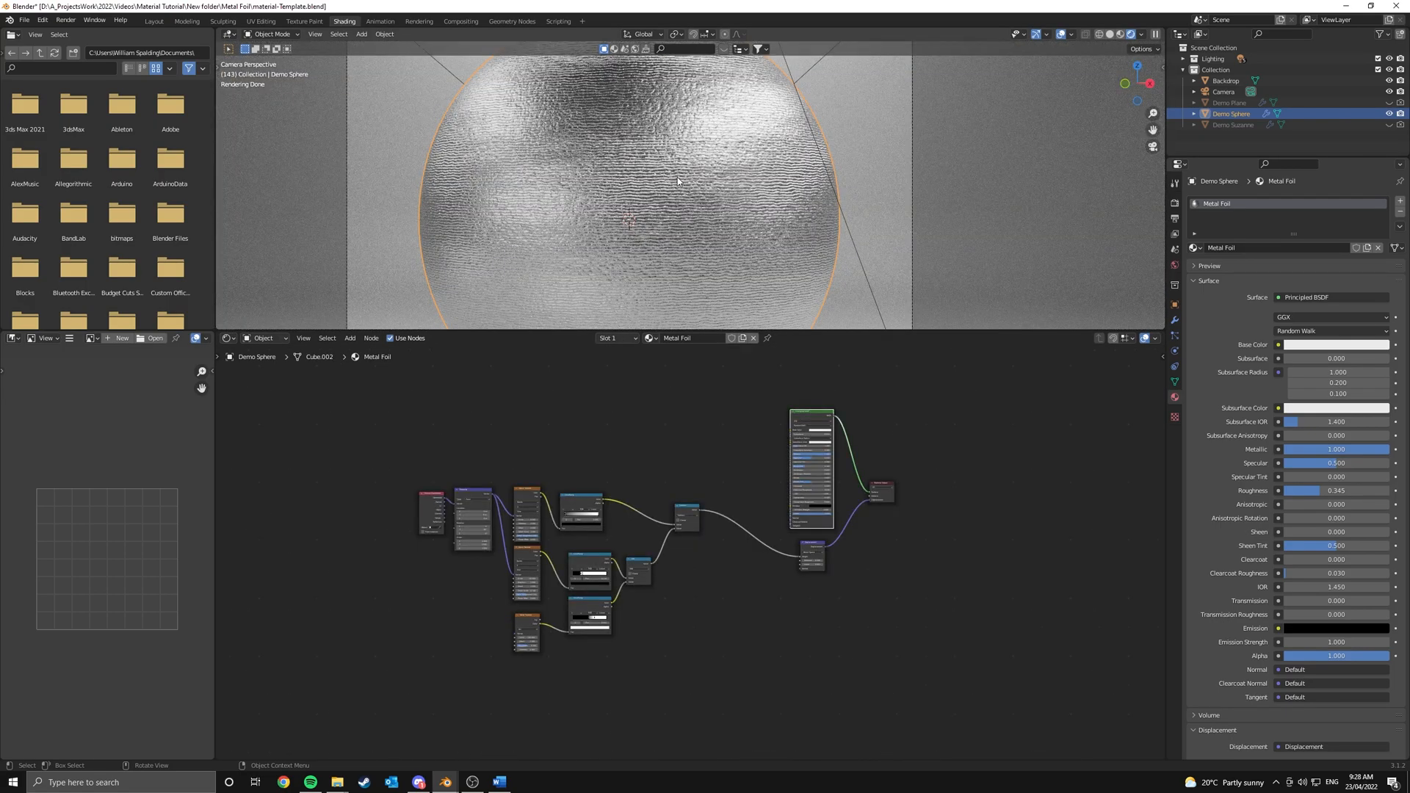
pyautogui.moveTo(664, 164)
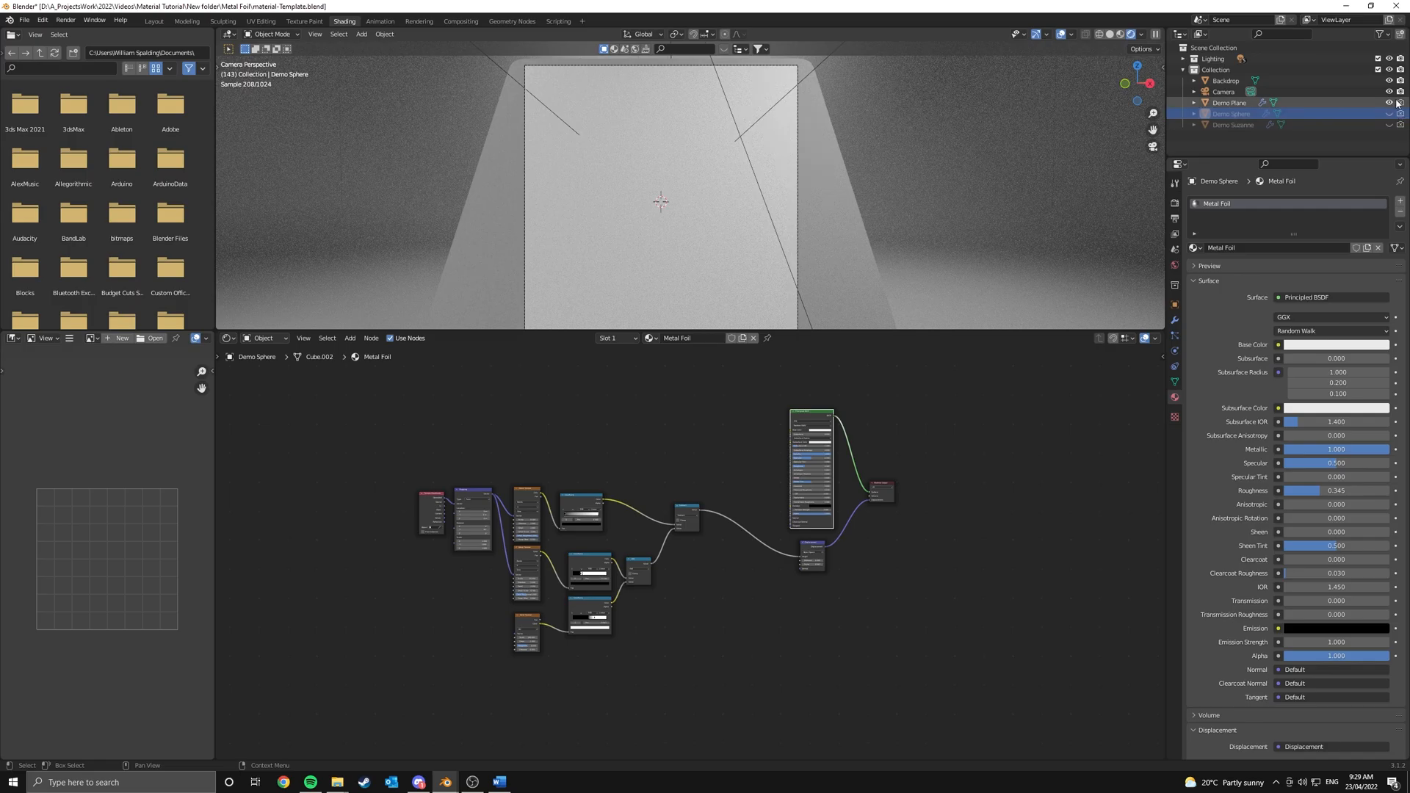
# - Assign the Metal Foil material to Demo Plane and edit the Mapping X rotation
pyautogui.click(1229, 103)
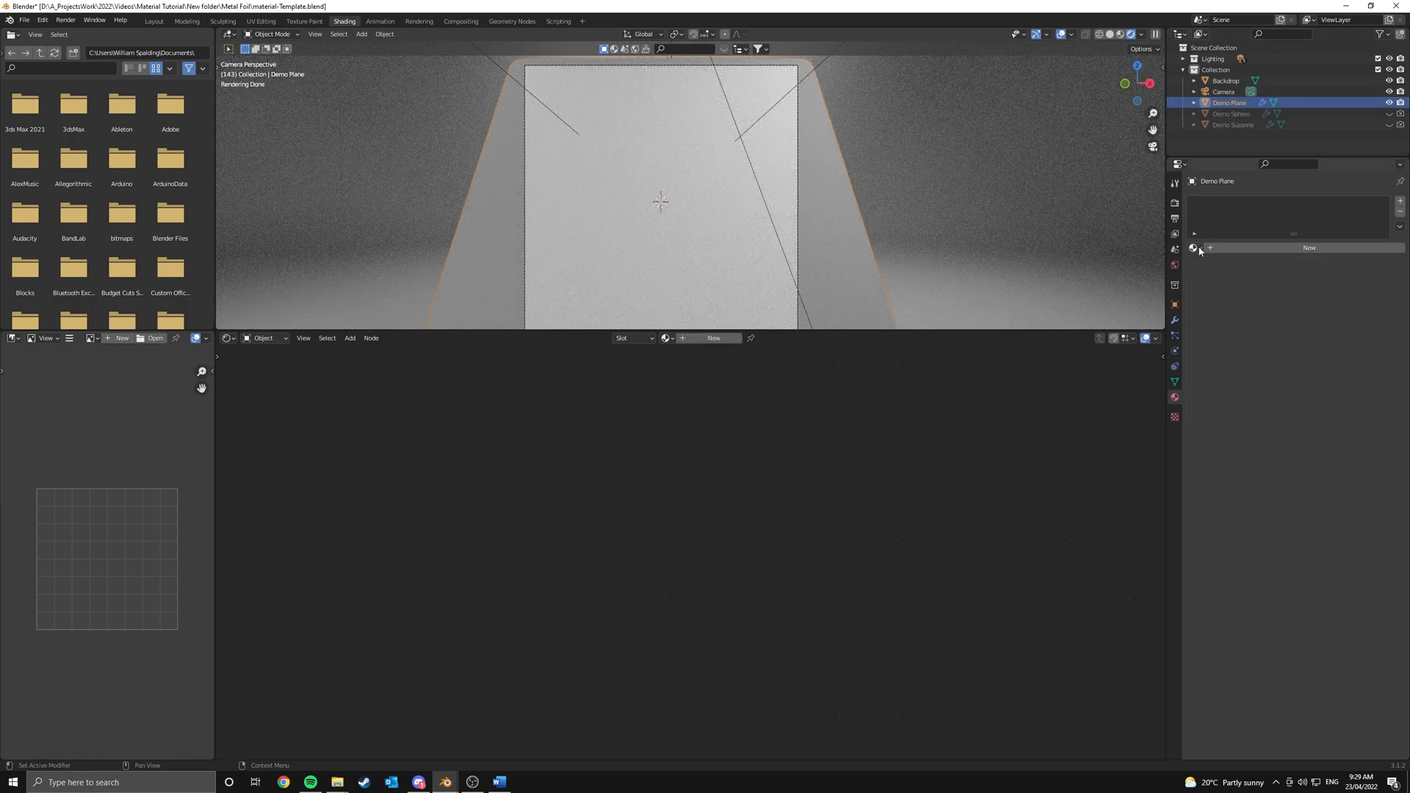
pyautogui.click(1309, 248)
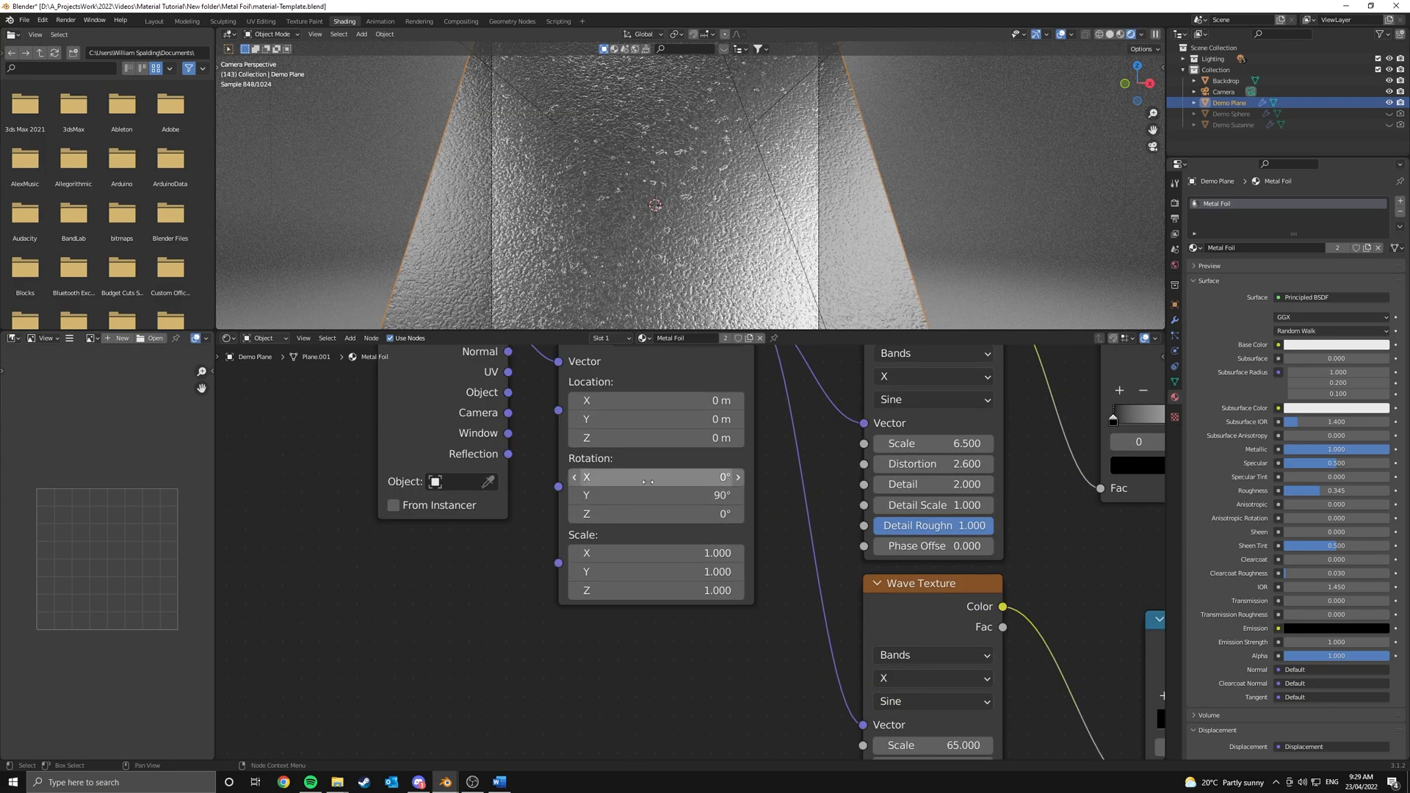
pyautogui.doubleClick(648, 477)
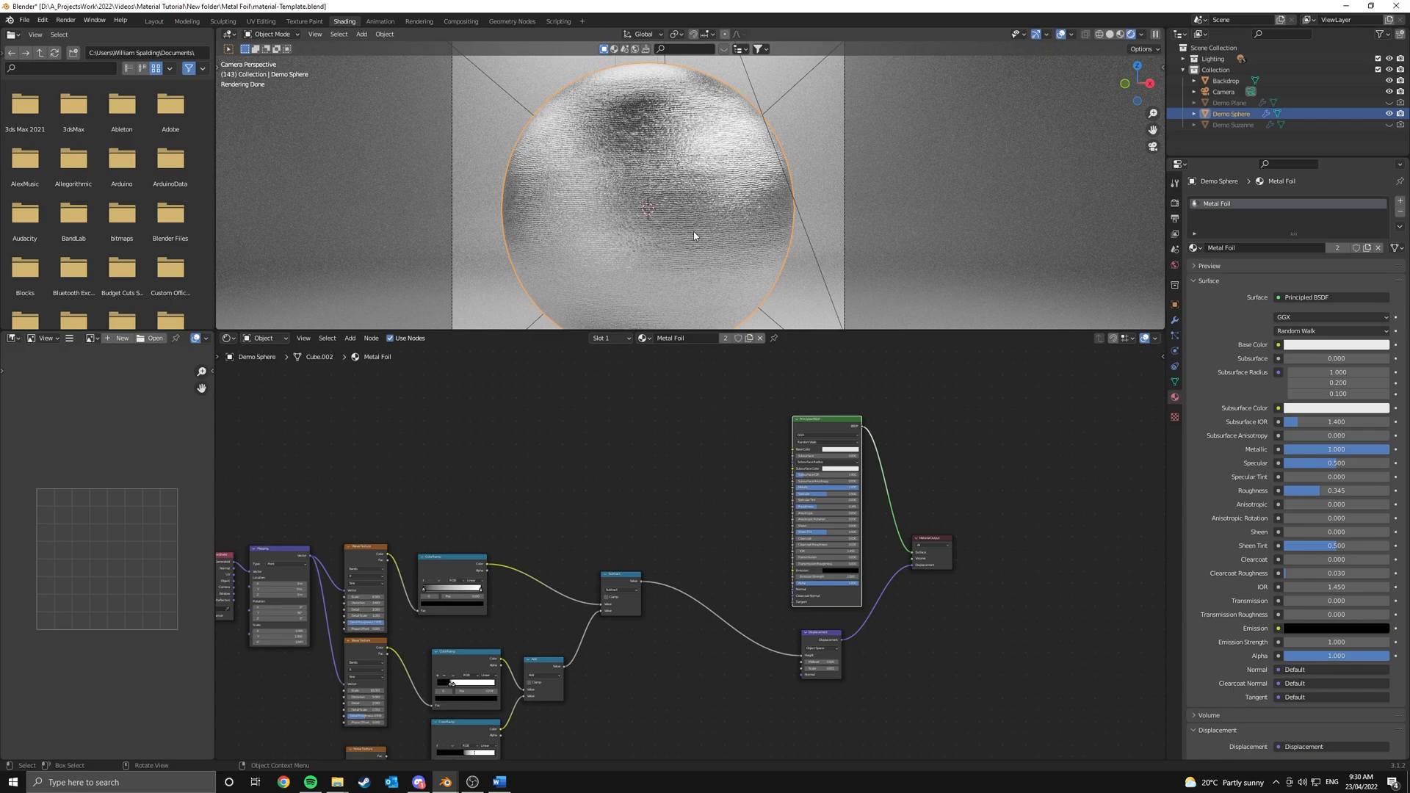
pyautogui.moveTo(627, 295)
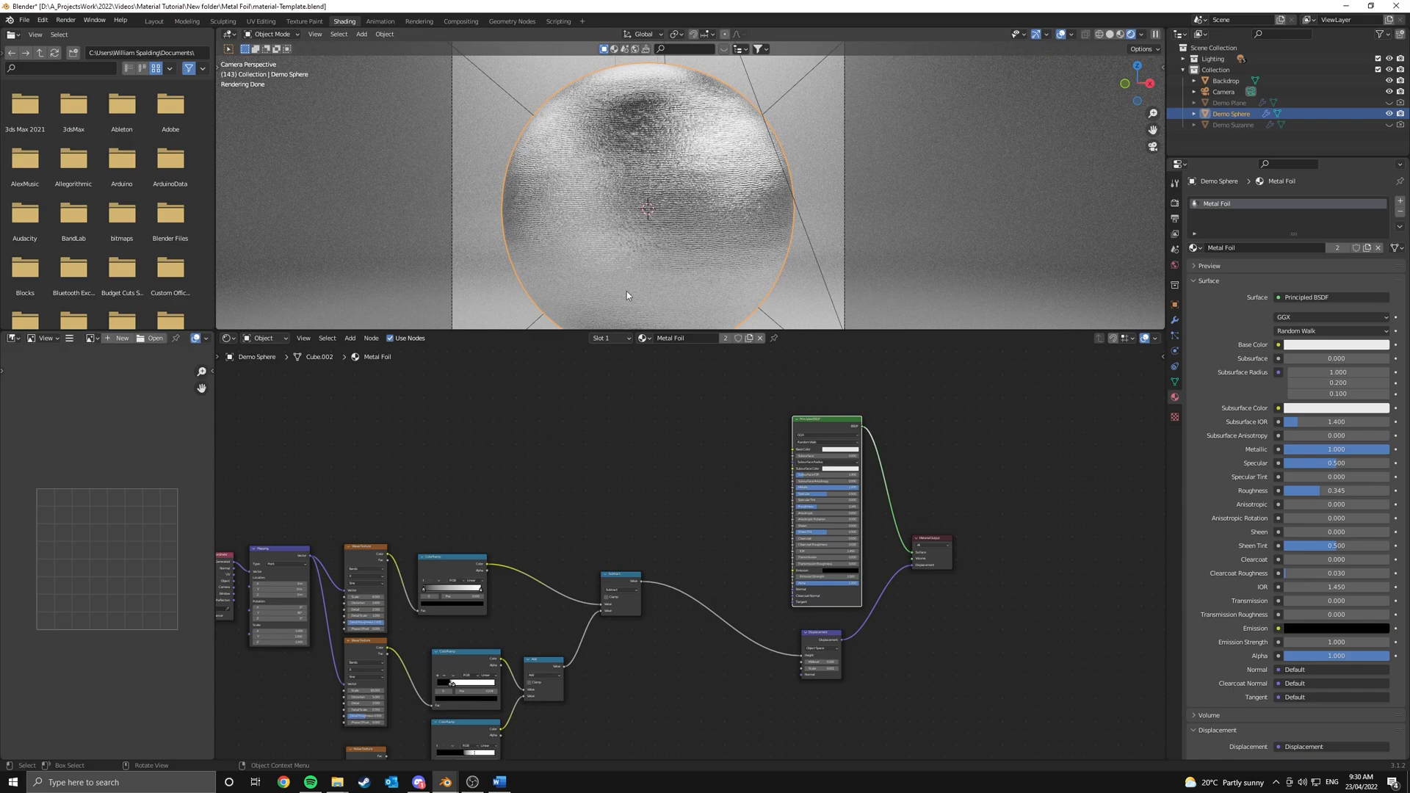